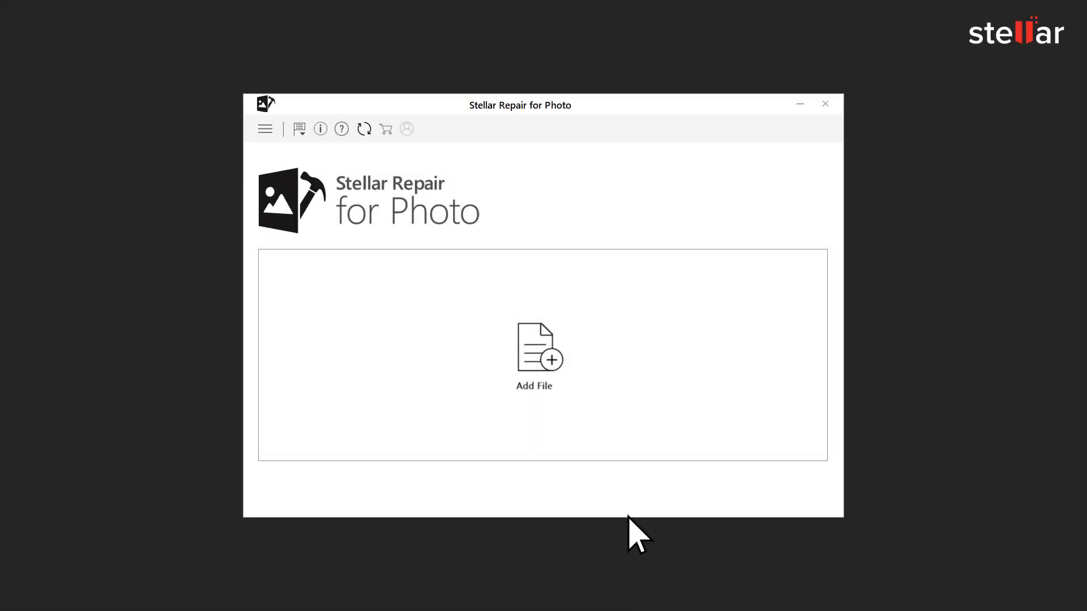
mouse_move(533, 355)
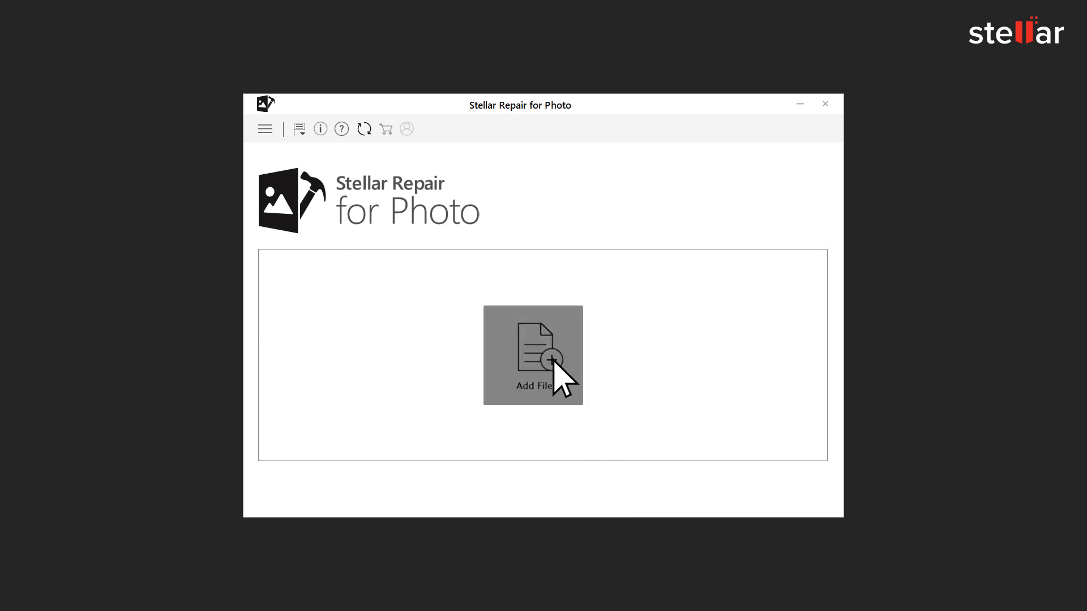
- Add the corrupt photos from EXTERNAL (E:), select all of them, and repair
click(533, 355)
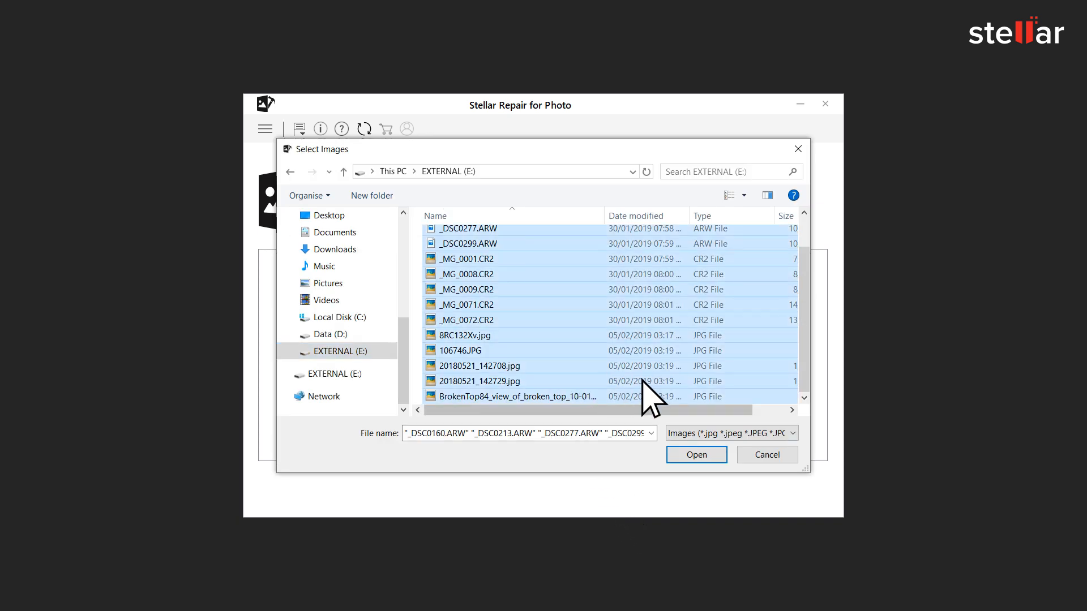
mouse_move(349, 352)
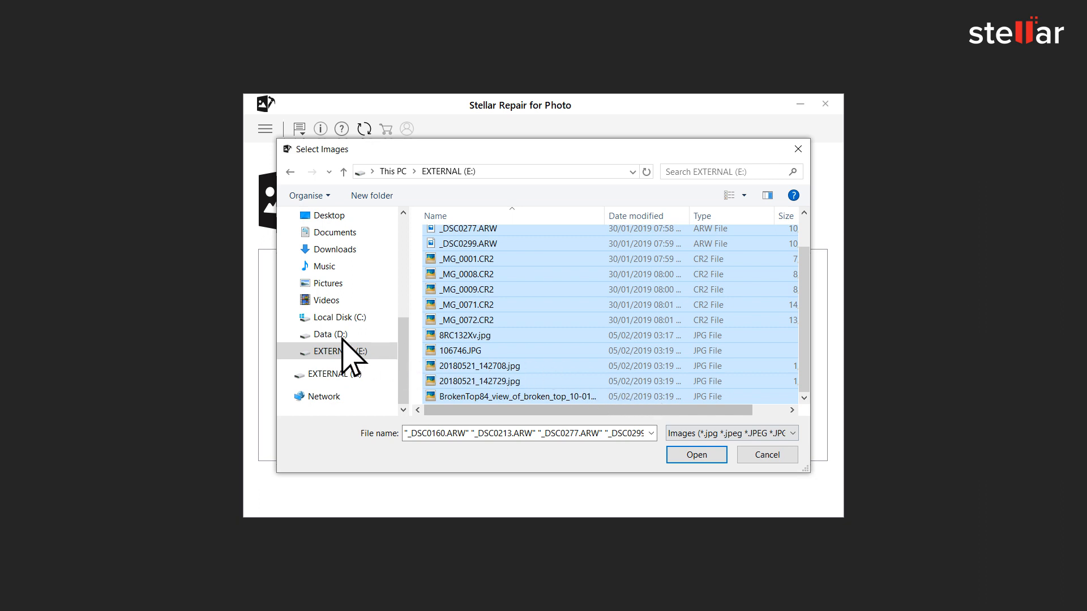
mouse_move(379, 379)
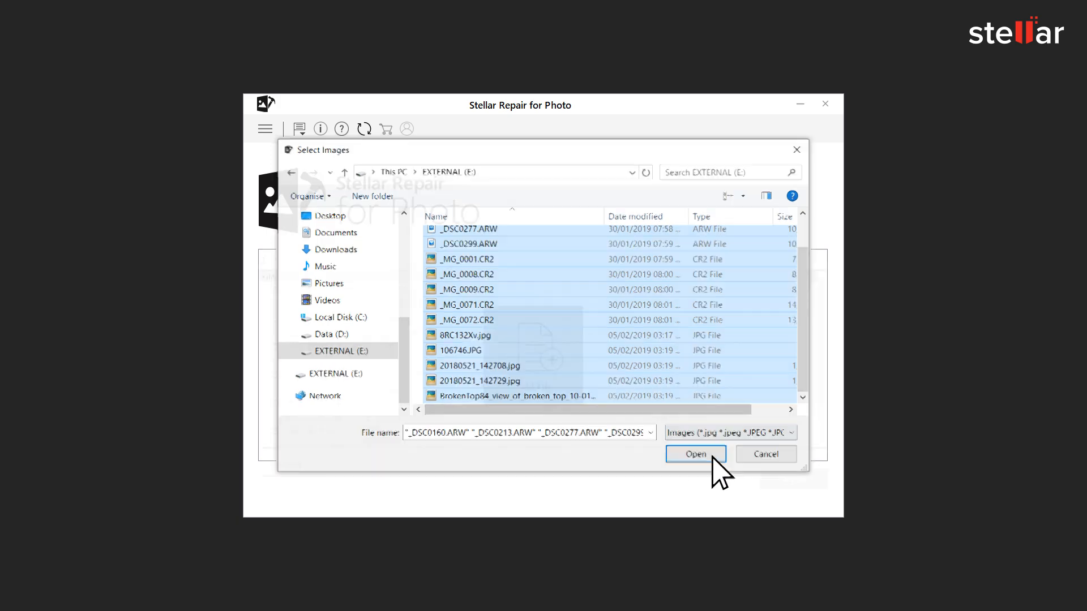
click(695, 454)
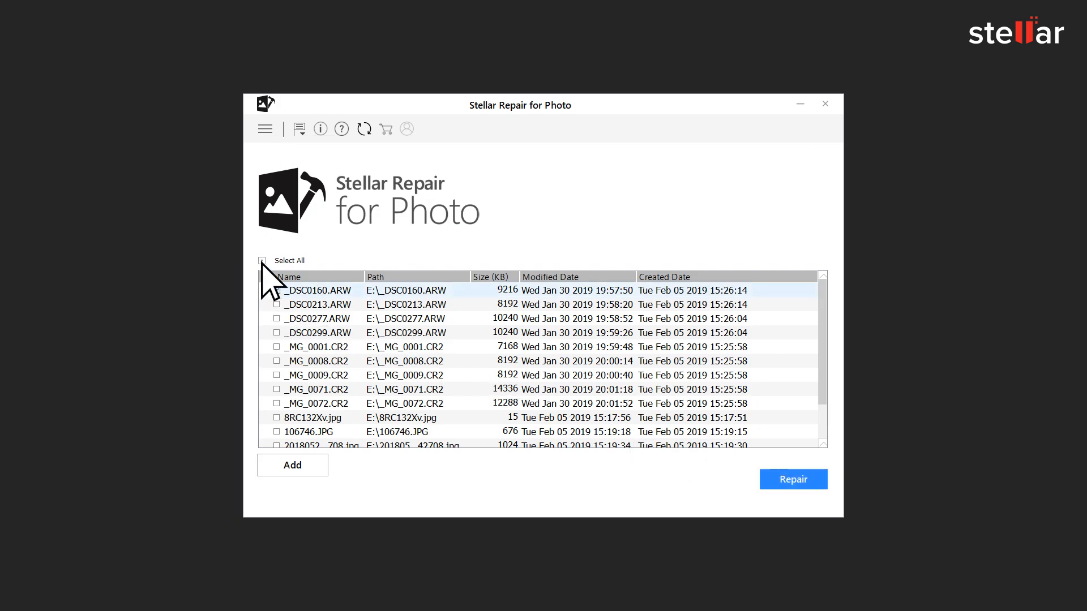
click(262, 260)
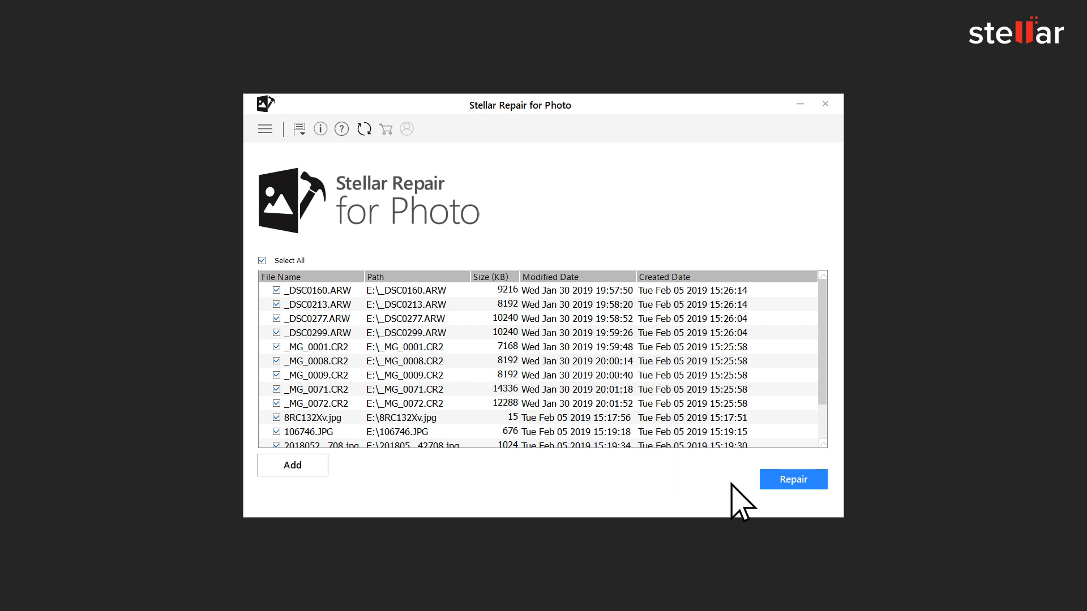
click(793, 479)
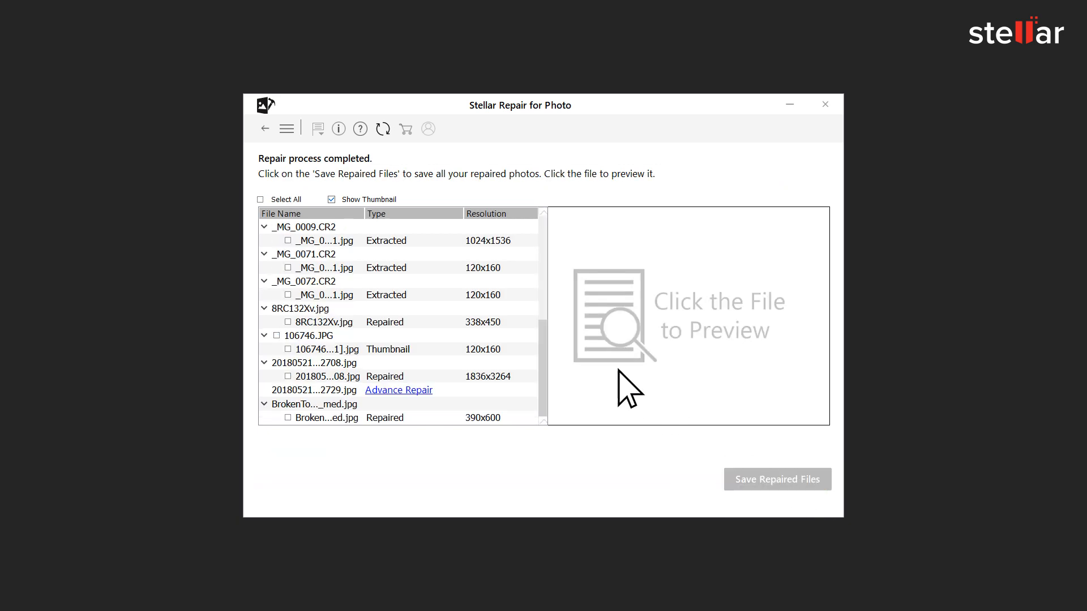
mouse_move(365, 380)
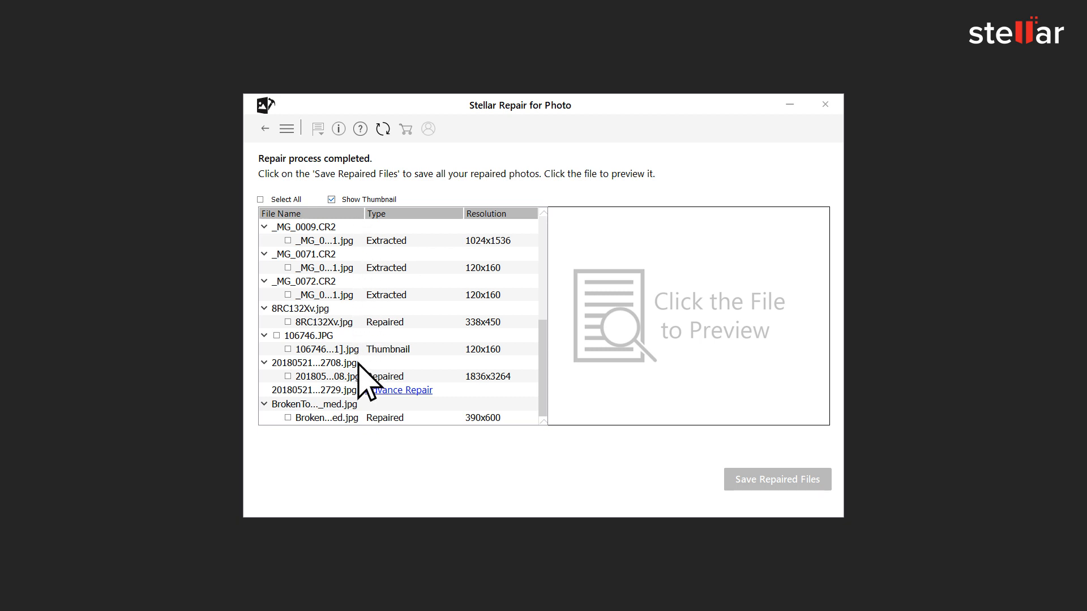
mouse_move(366, 435)
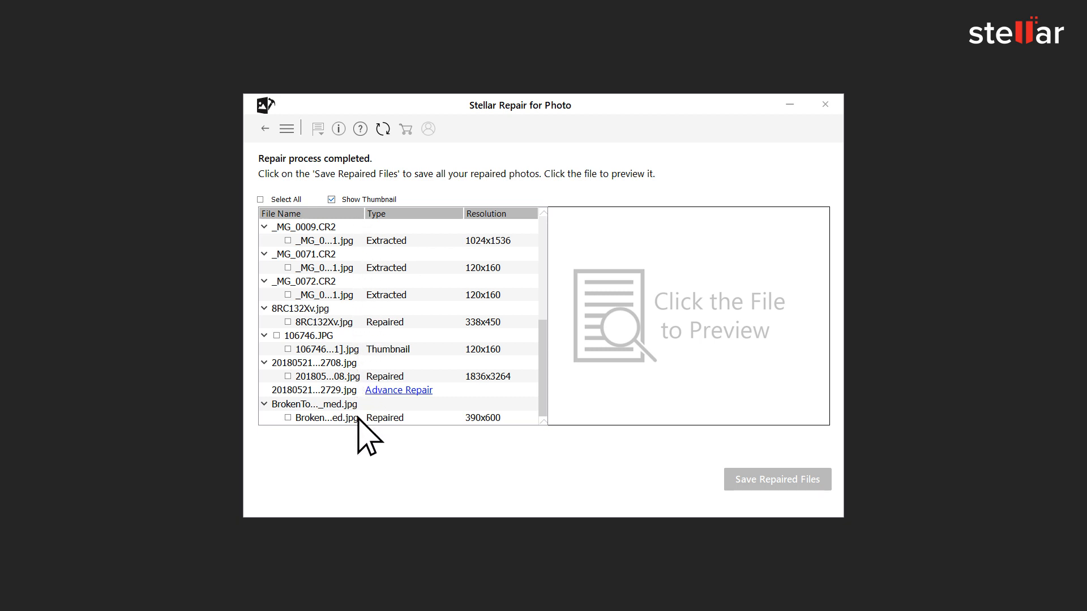
mouse_move(426, 257)
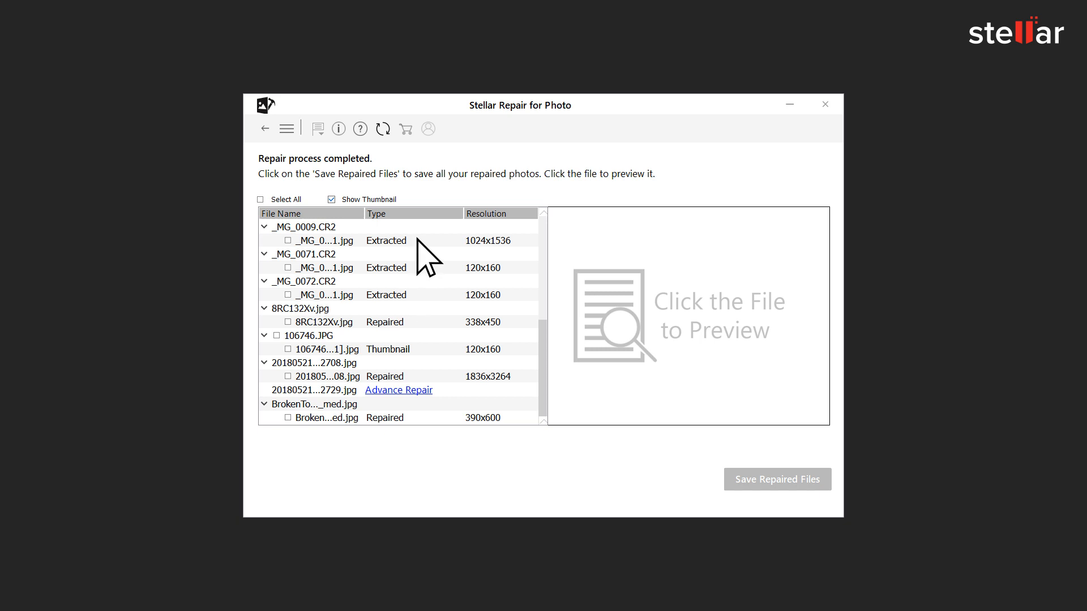
- Preview the photo extracted from _MG_0009.CR2 and tick all repaired results
click(322, 241)
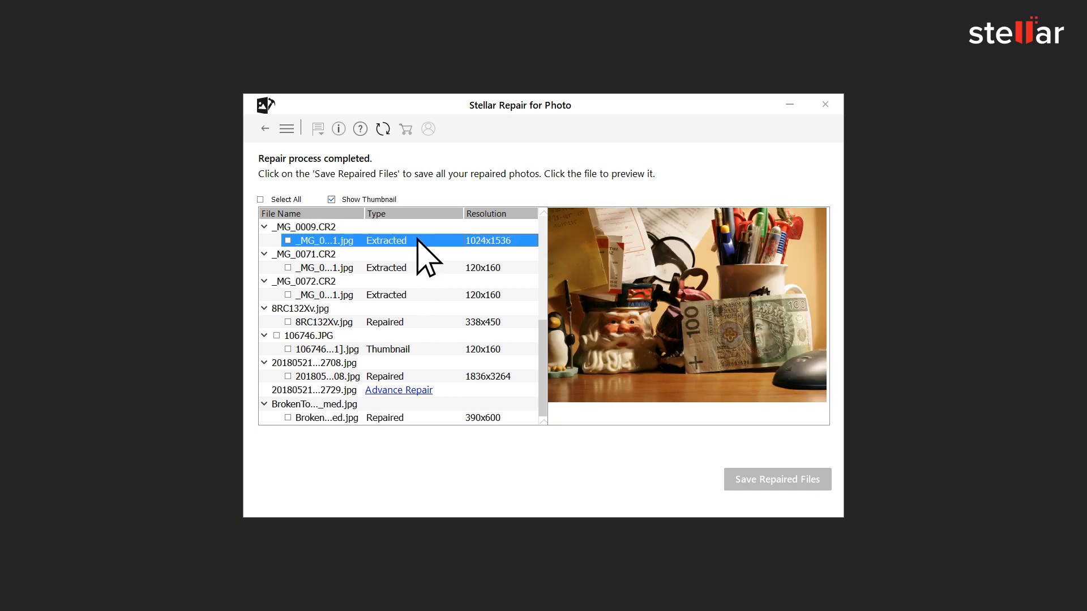
mouse_move(433, 357)
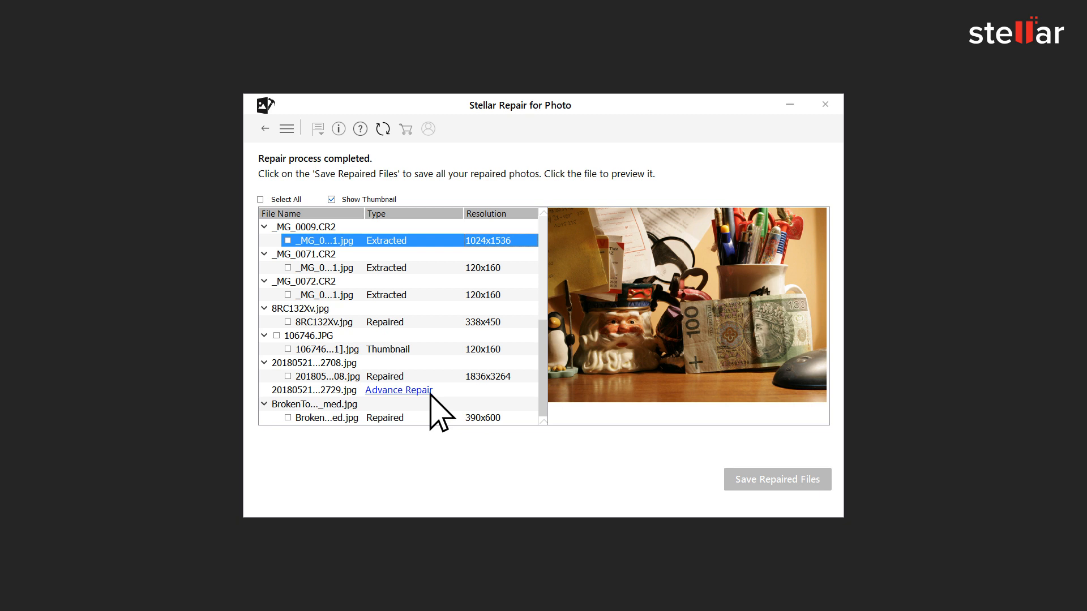
click(260, 200)
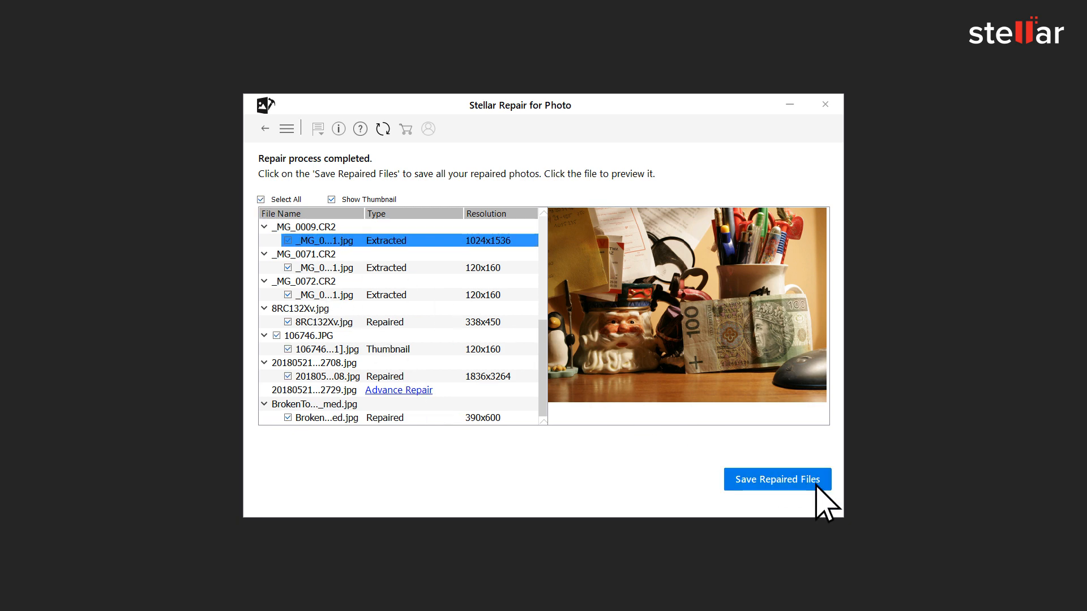
- Save the ticked repaired photos to the Downloads > Repaired folder
click(776, 479)
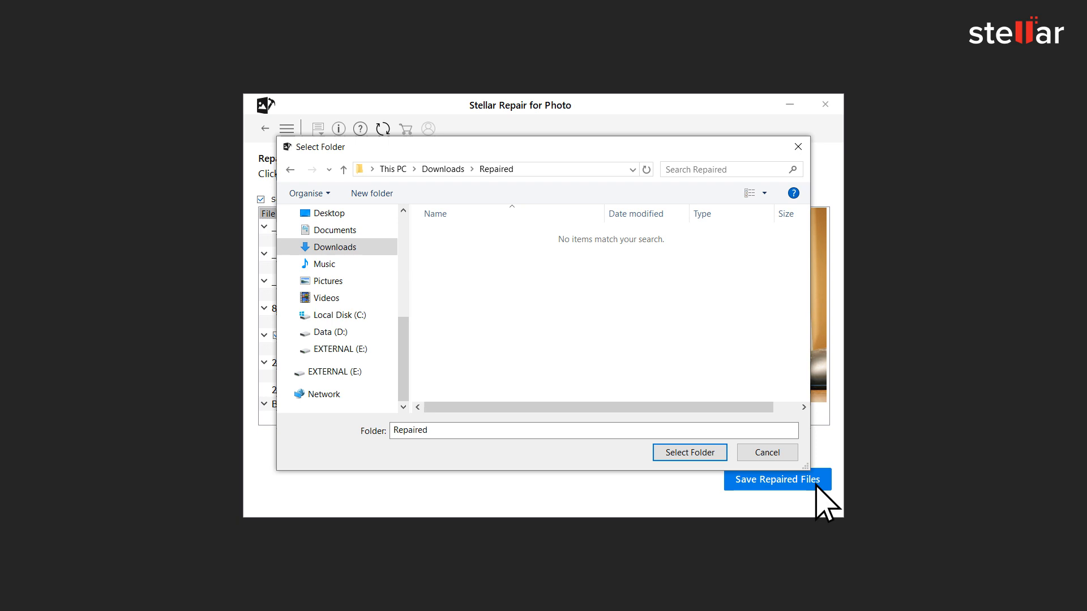
click(689, 452)
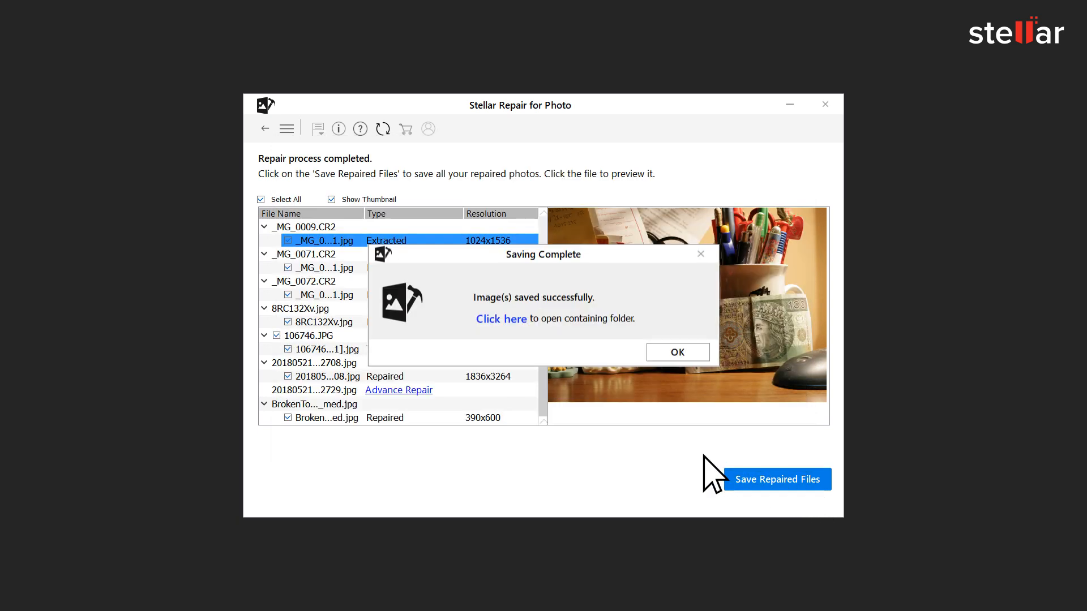
mouse_move(679, 447)
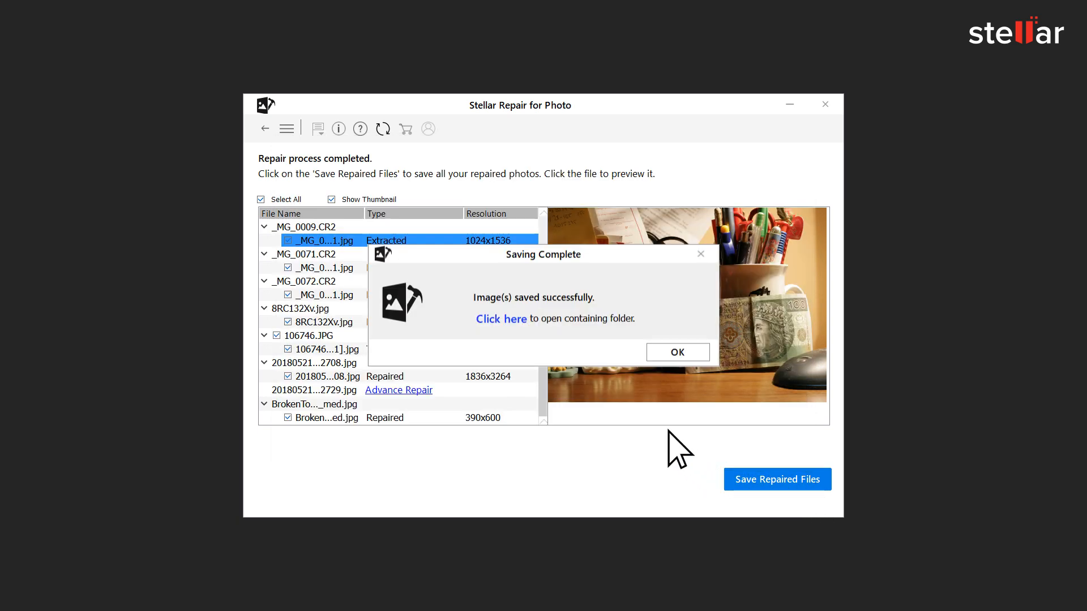
- Open the RepairedFiles folder with the 17 saved photos from the Saving Complete message
click(500, 319)
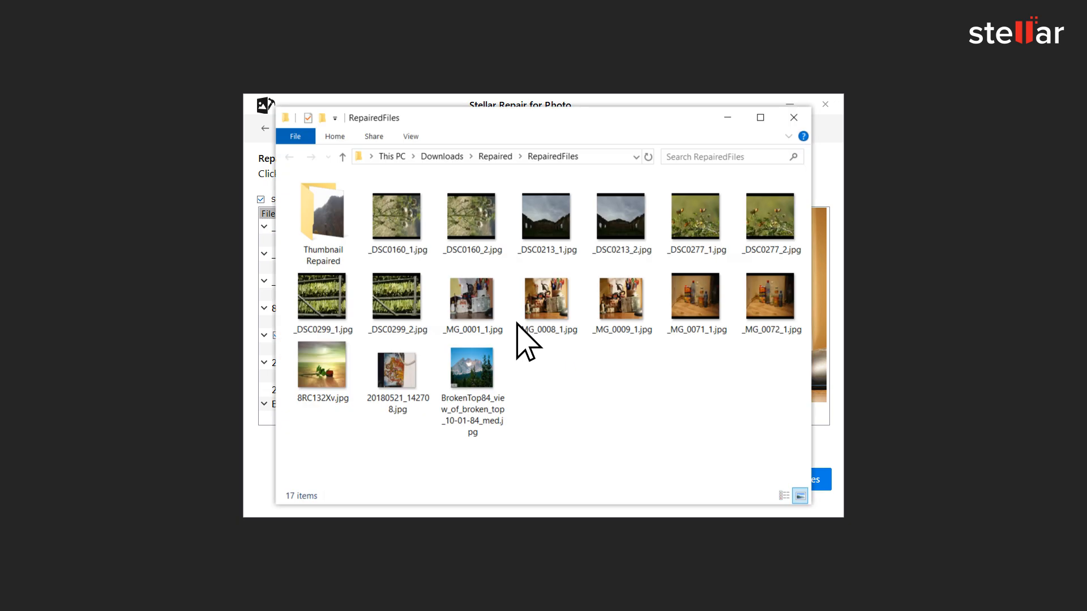
mouse_move(688, 426)
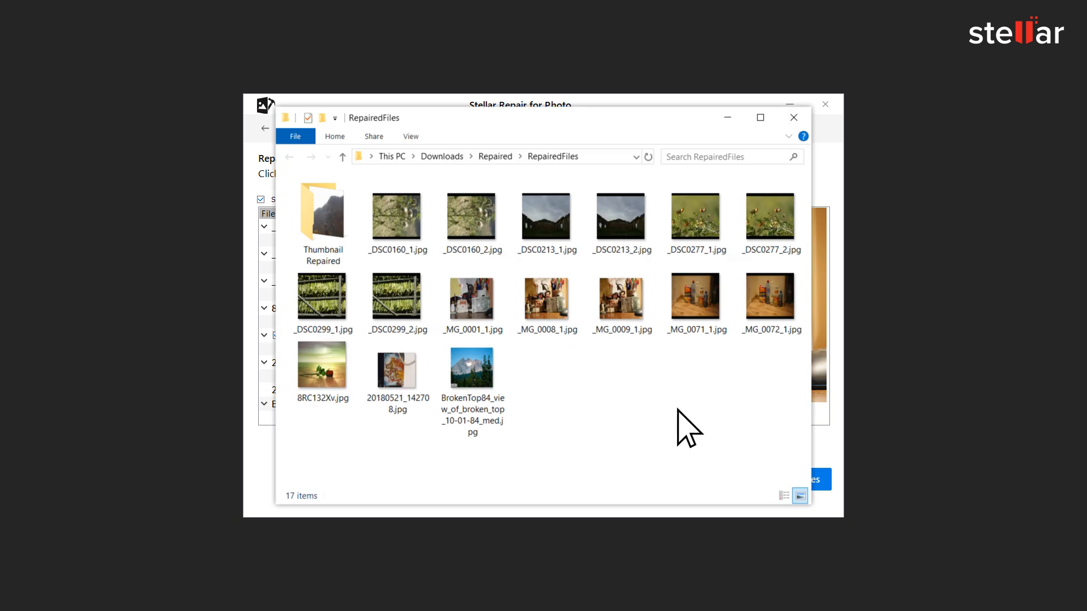